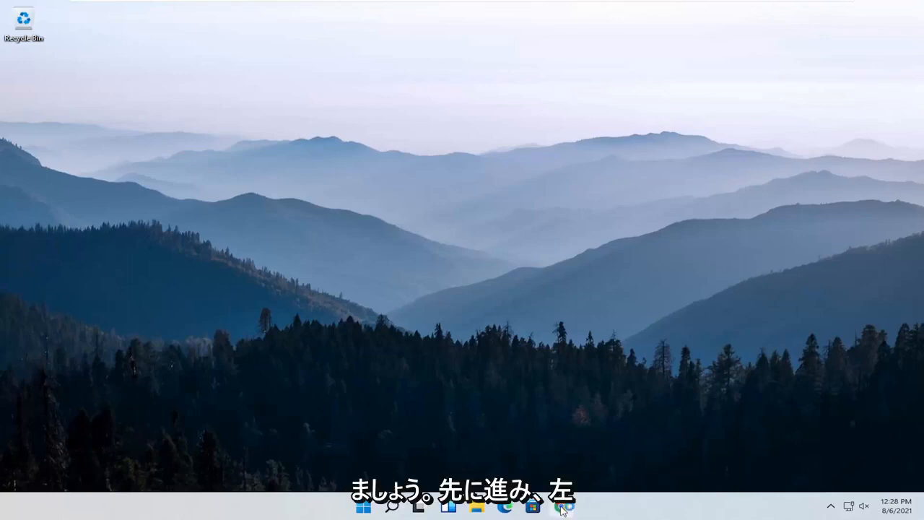
- Launch Chrome from the taskbar and open Settings from the three-dot menu
left_click(560, 505)
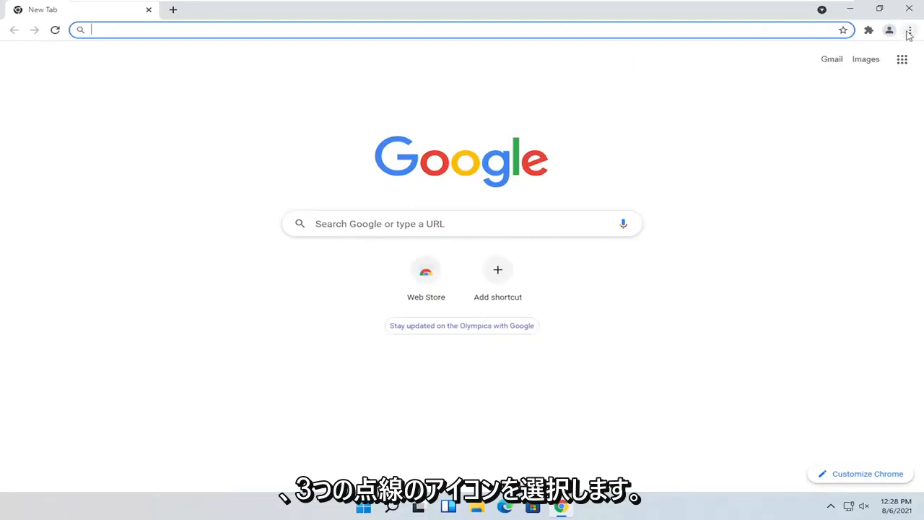
left_click(909, 30)
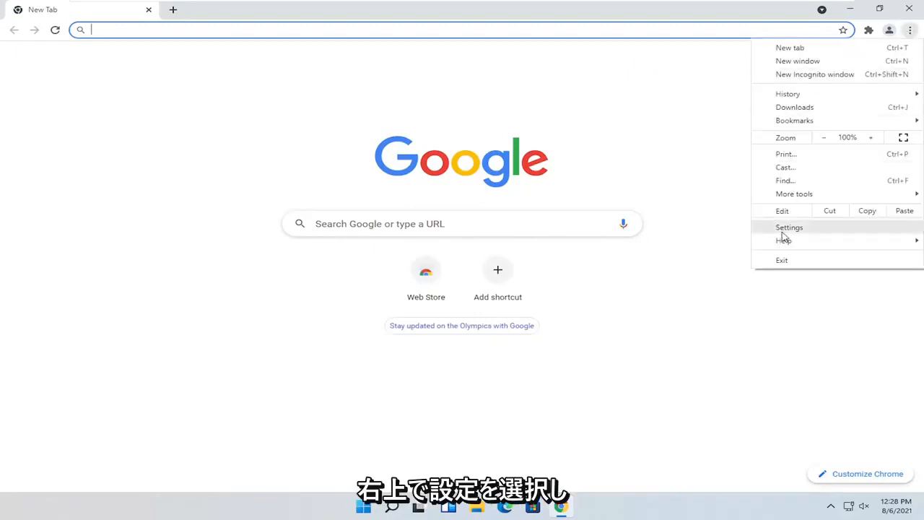
mouse_move(763, 37)
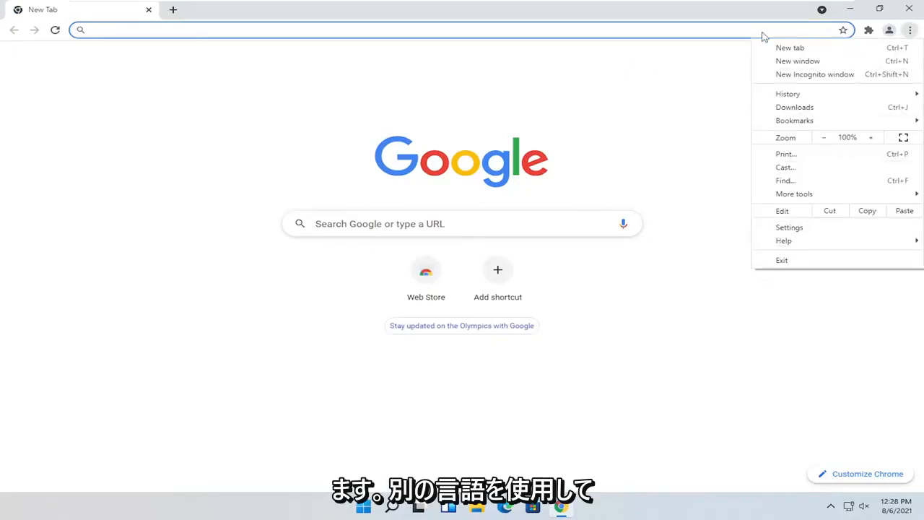
mouse_move(832, 268)
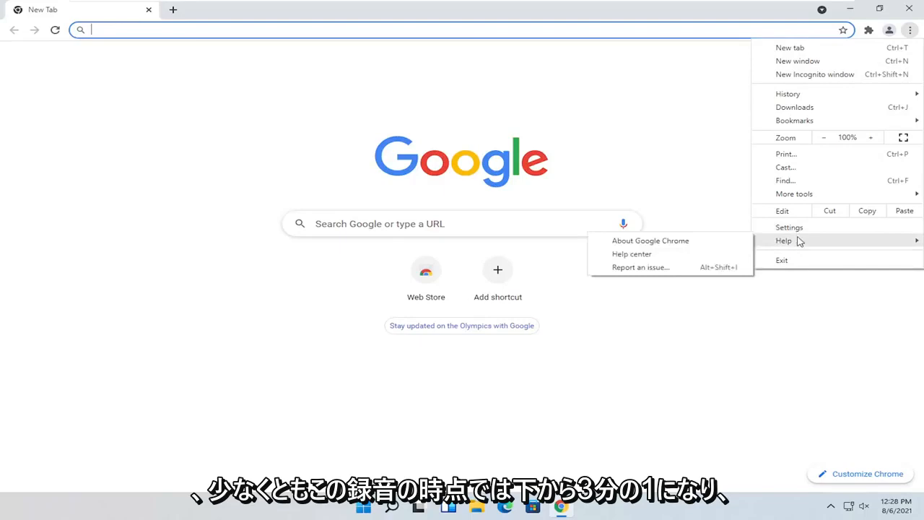
left_click(789, 226)
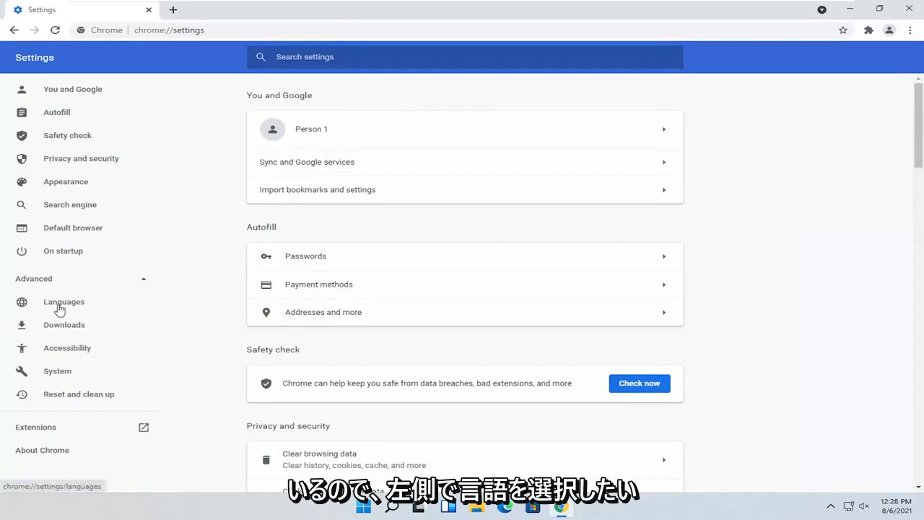
- Show the Languages settings section, with spell check and English (United States) listed
left_click(63, 302)
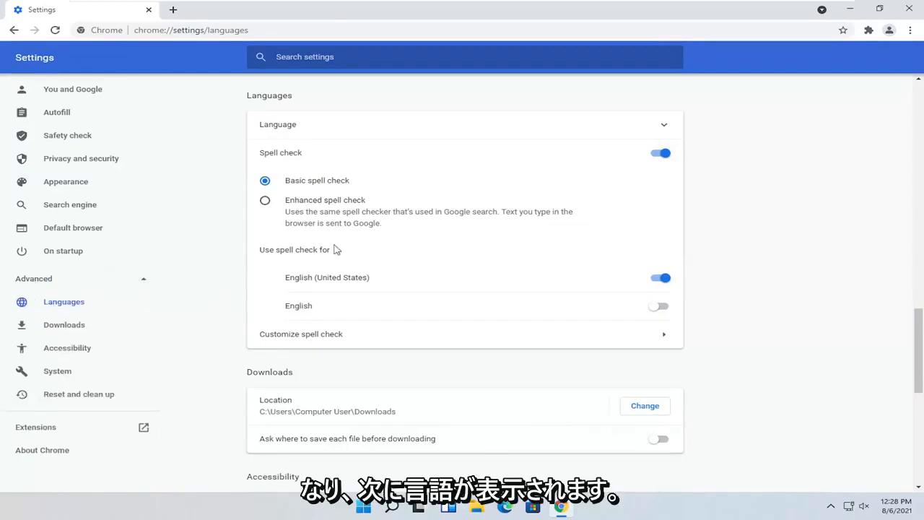
mouse_move(283, 125)
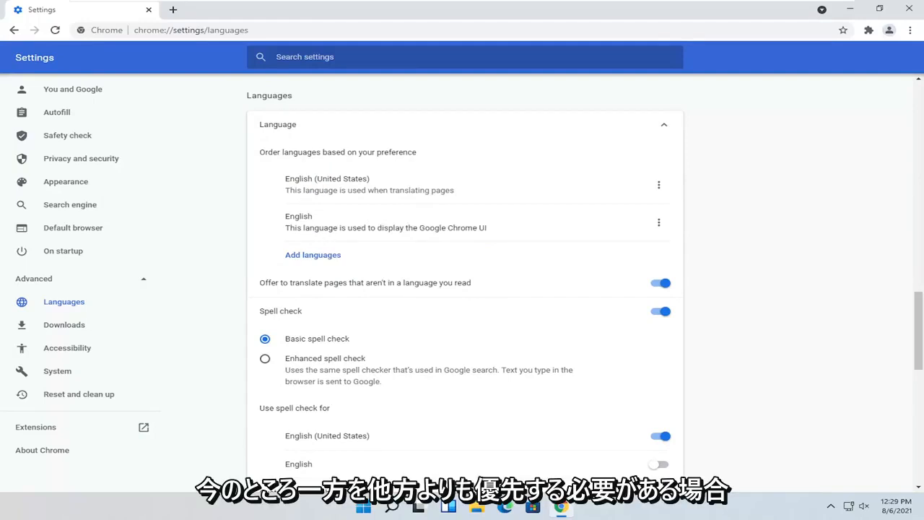
- Add Afrikaans as a preferred language and open its options menu
left_click_drag(291, 228, 376, 228)
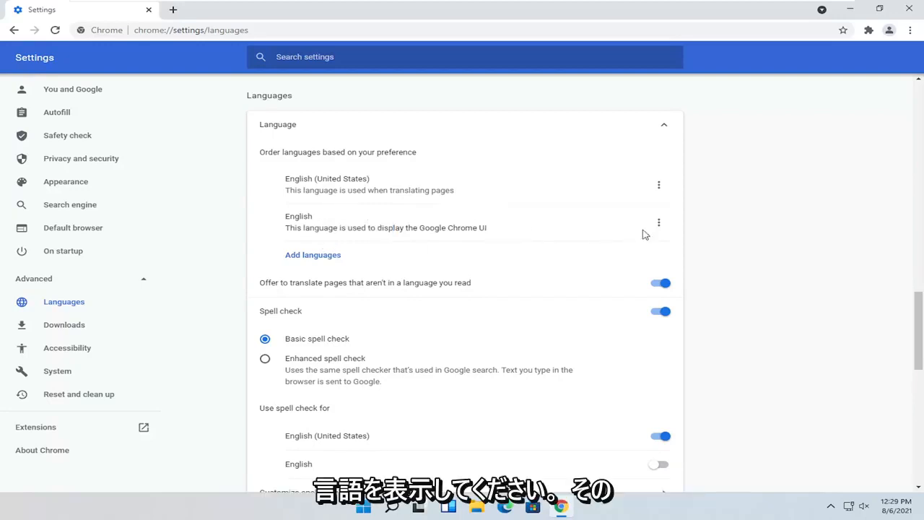
left_click(657, 223)
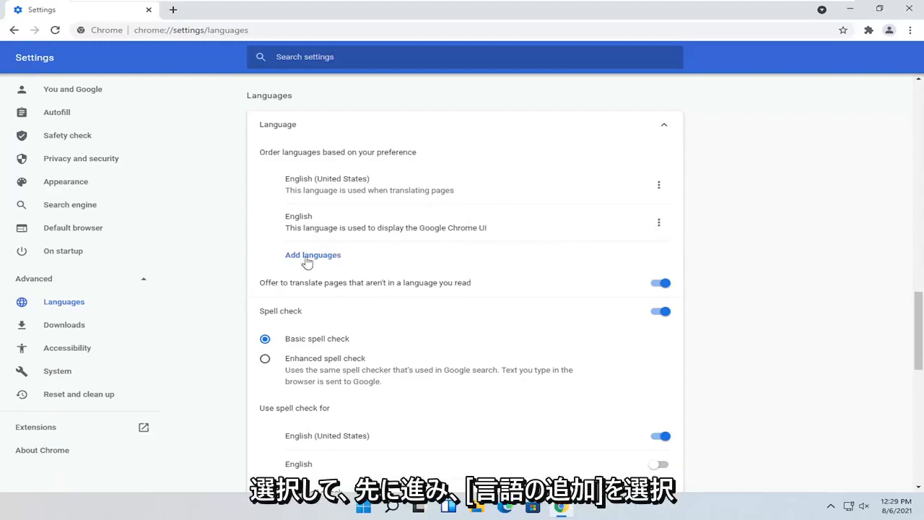
left_click(313, 255)
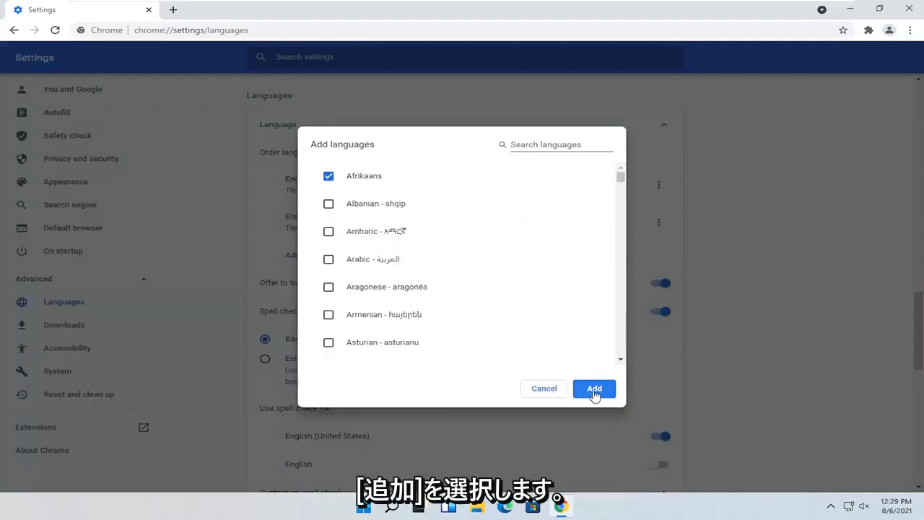
left_click(594, 389)
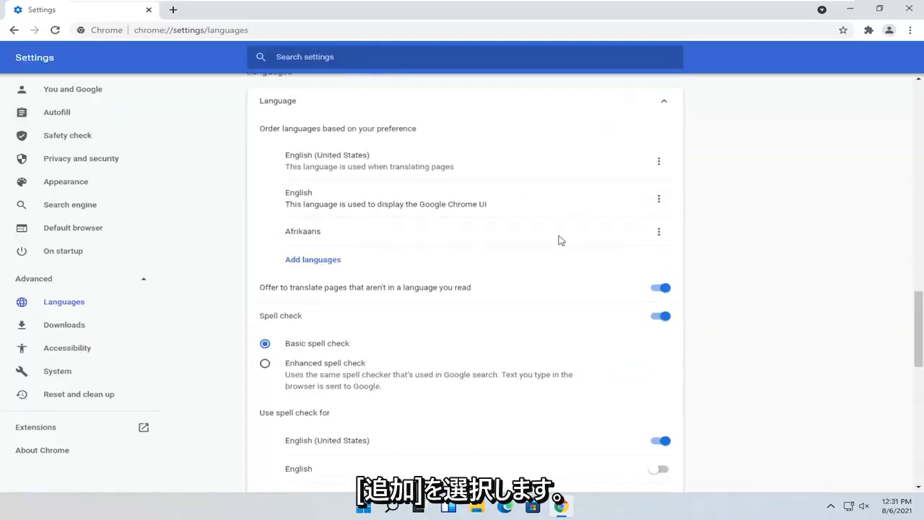
left_click(658, 197)
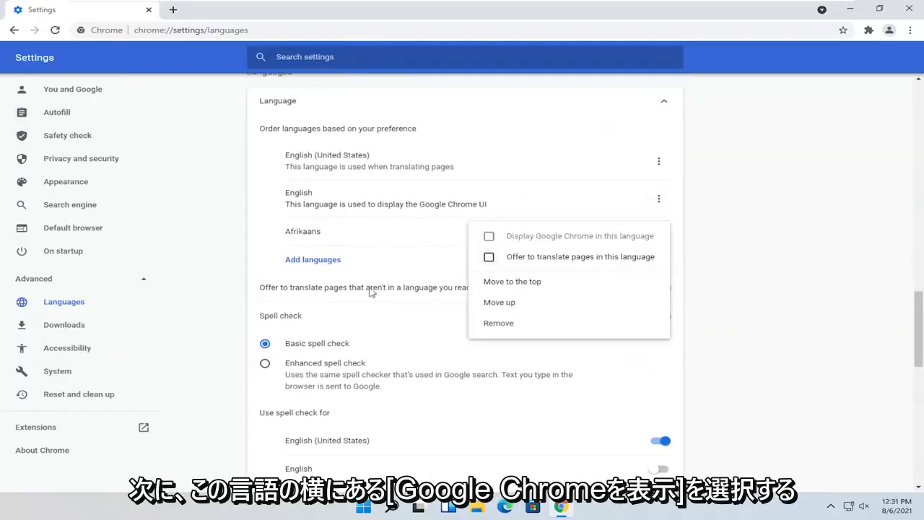